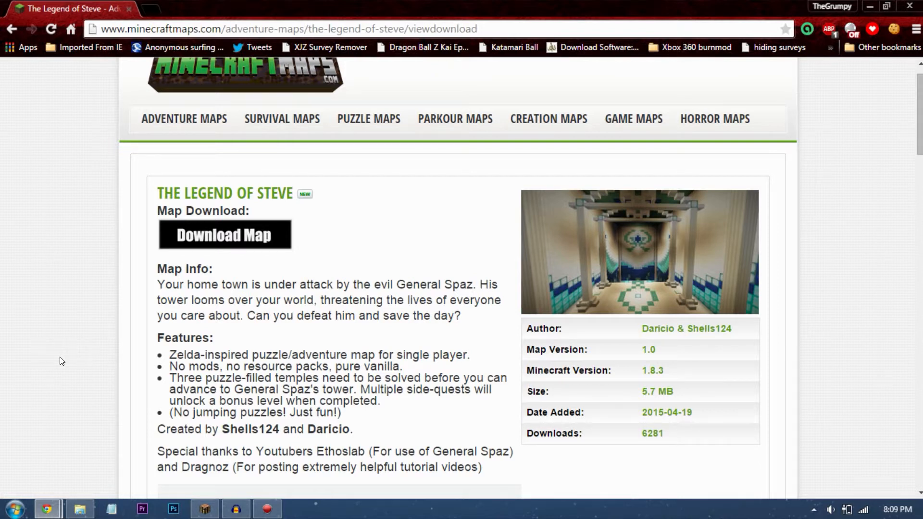
{"action": "mouse_move", "coordinate": [393, 218]}
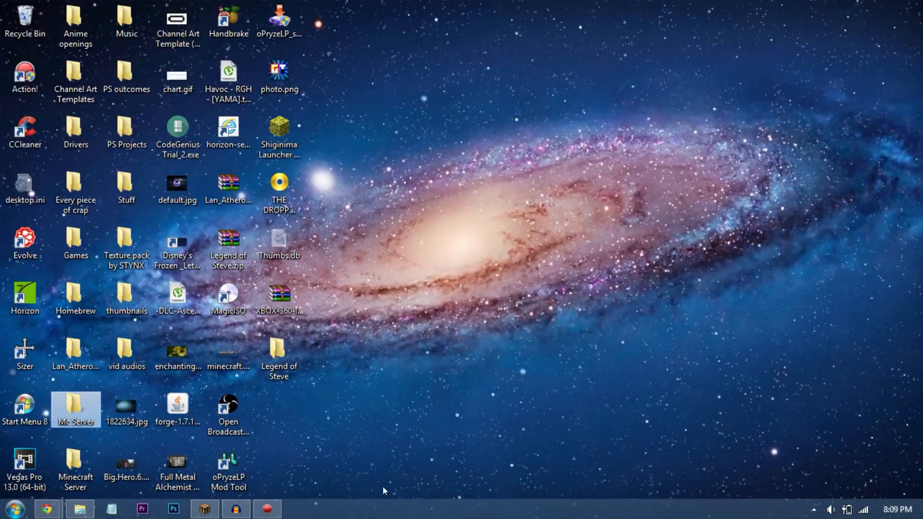
Navigate from the desktop into the inner Legend of Steve folder holding the world files
{"action": "left_click", "coordinate": [279, 359]}
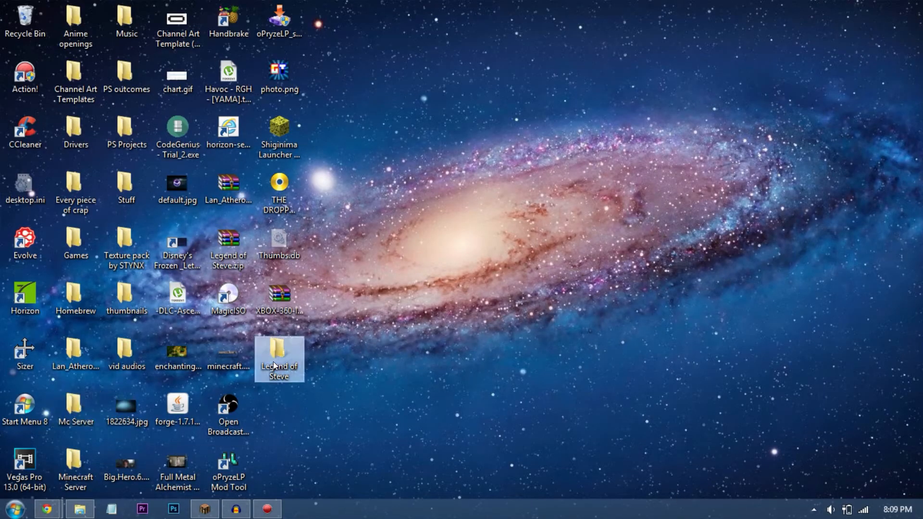
{"action": "double_click", "coordinate": [279, 353]}
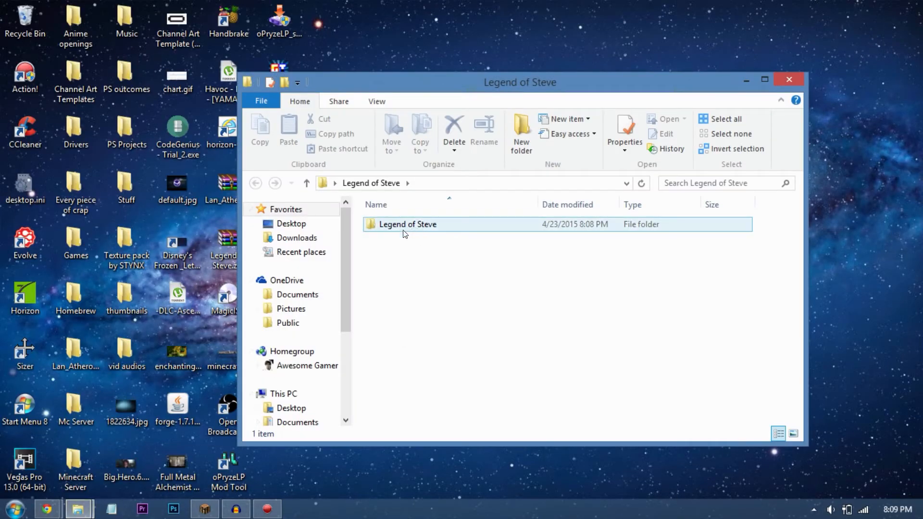
{"action": "left_click", "coordinate": [405, 223]}
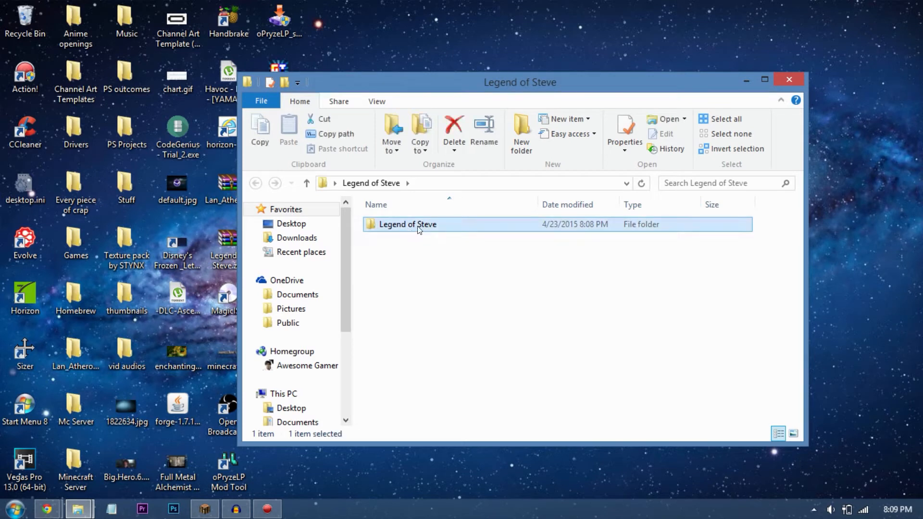
{"action": "double_click", "coordinate": [406, 224]}
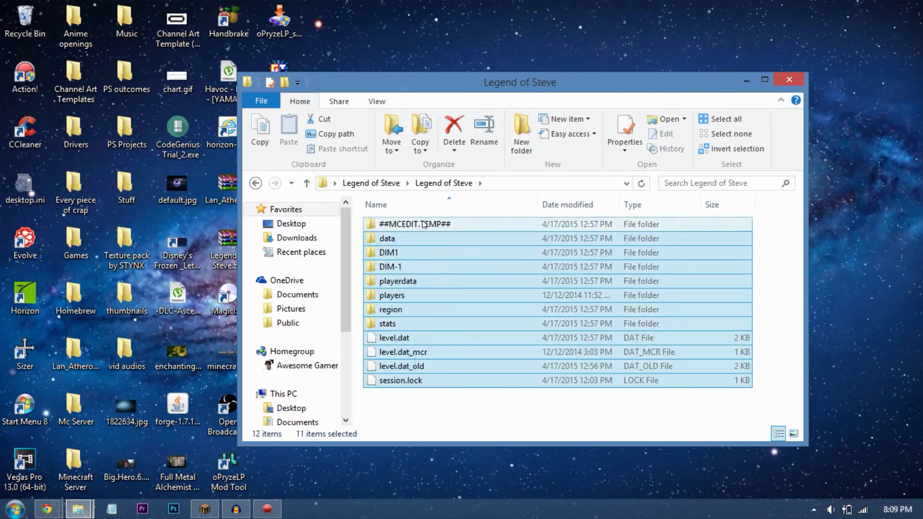
{"action": "mouse_move", "coordinate": [390, 308]}
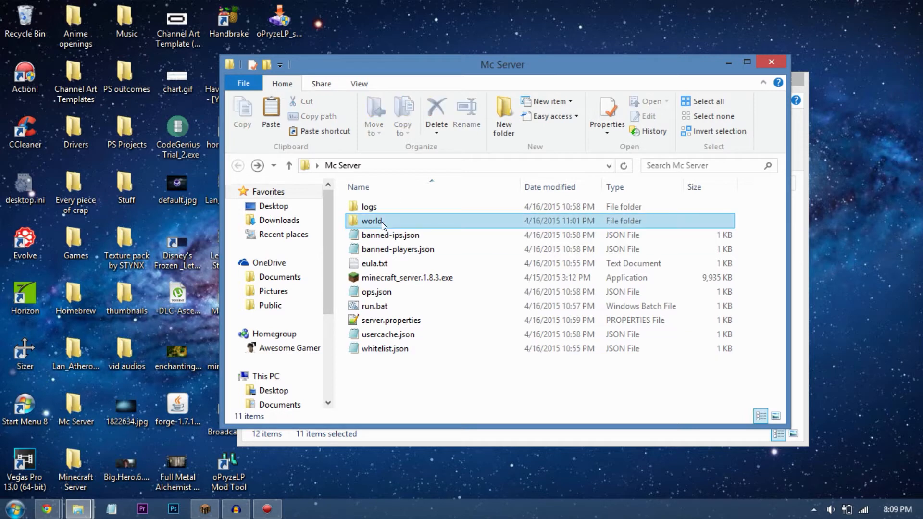
Remove the existing world folder from Mc Server, leaving ten items
{"action": "left_click", "coordinate": [369, 206]}
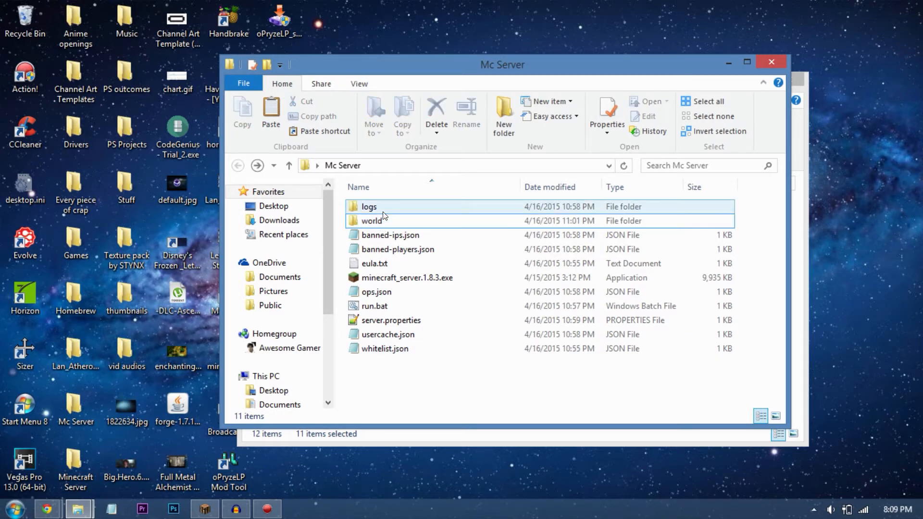
{"action": "left_click", "coordinate": [371, 221]}
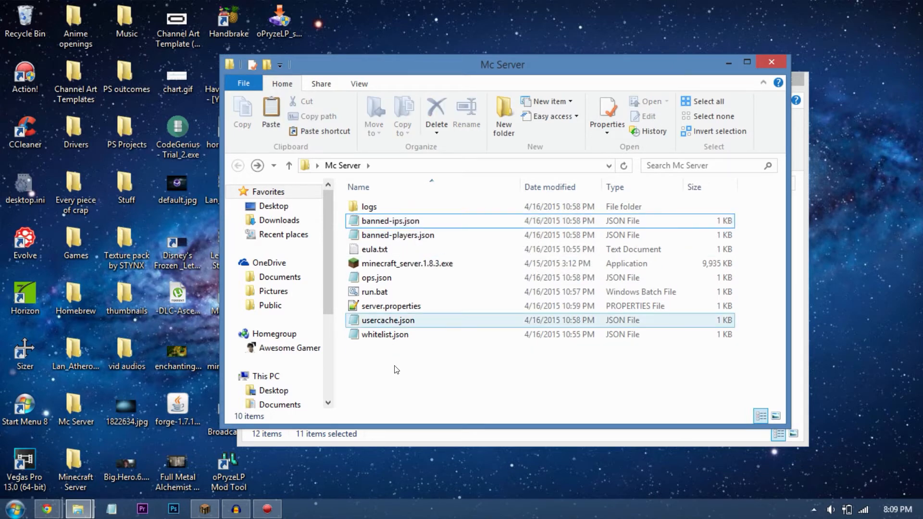
Create a new folder named world in Mc Server and place the map files inside it
{"action": "right_click", "coordinate": [394, 369]}
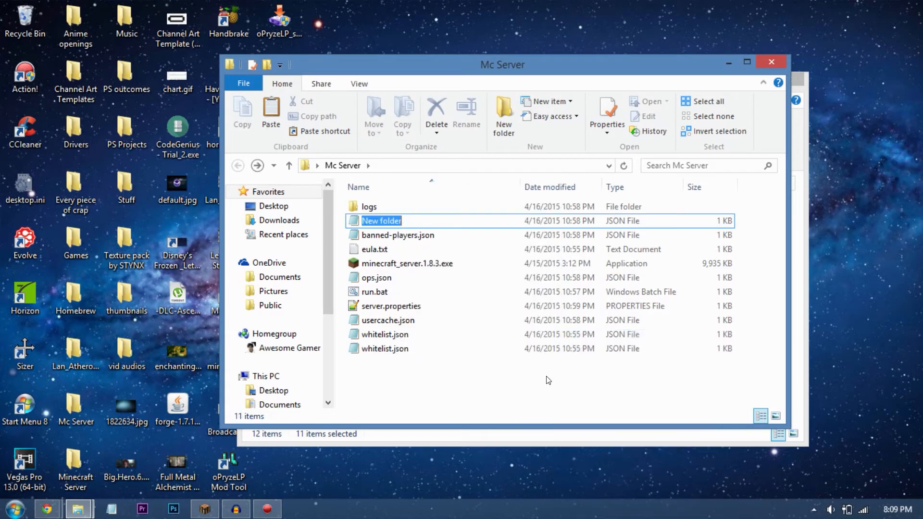
{"action": "type", "text": "world"}
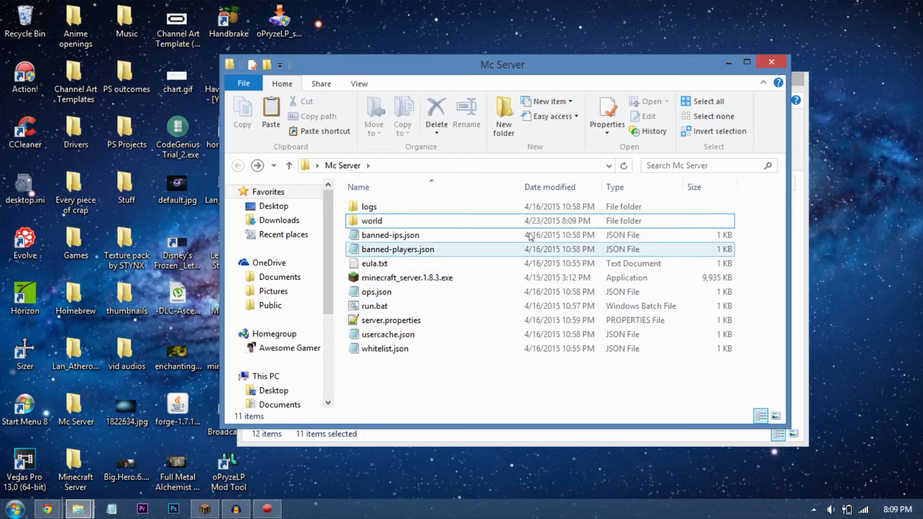
{"action": "double_click", "coordinate": [371, 220]}
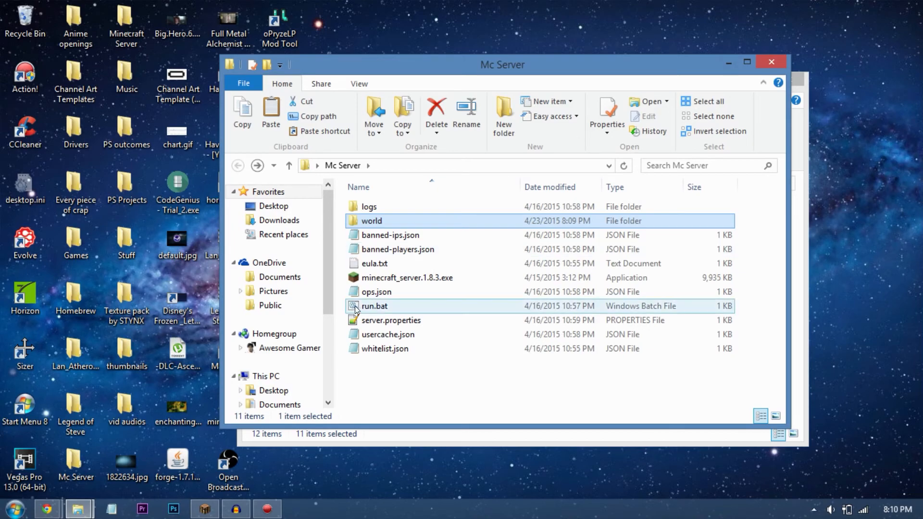
Launch the server with run.bat so Minecraft 1.8.3 loads the new world
{"action": "left_click", "coordinate": [374, 306]}
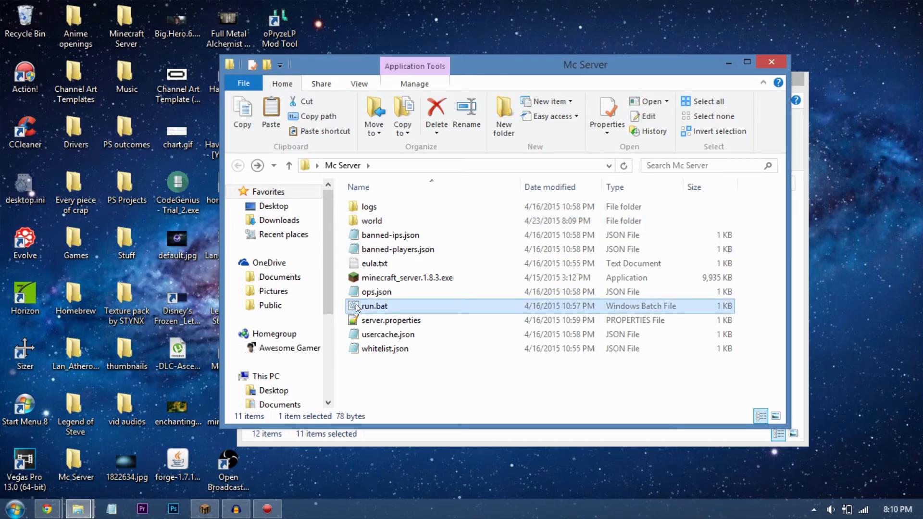
{"action": "double_click", "coordinate": [373, 305]}
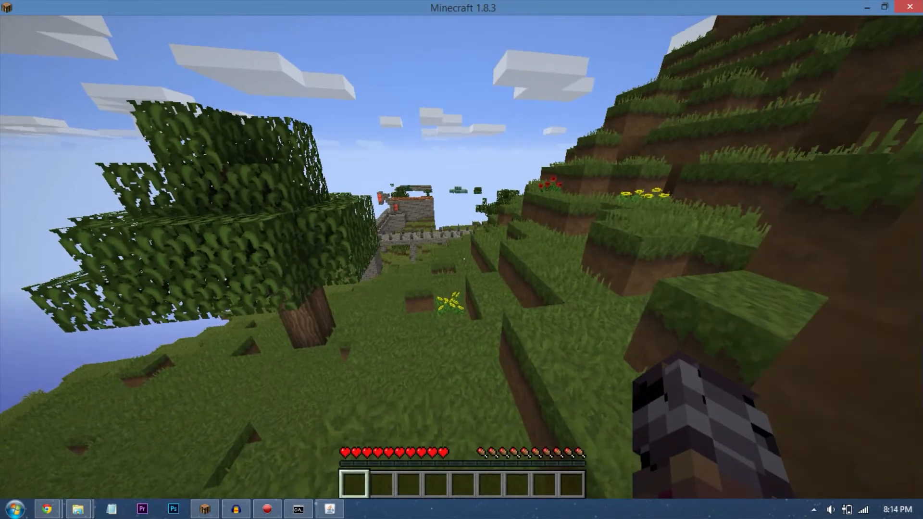